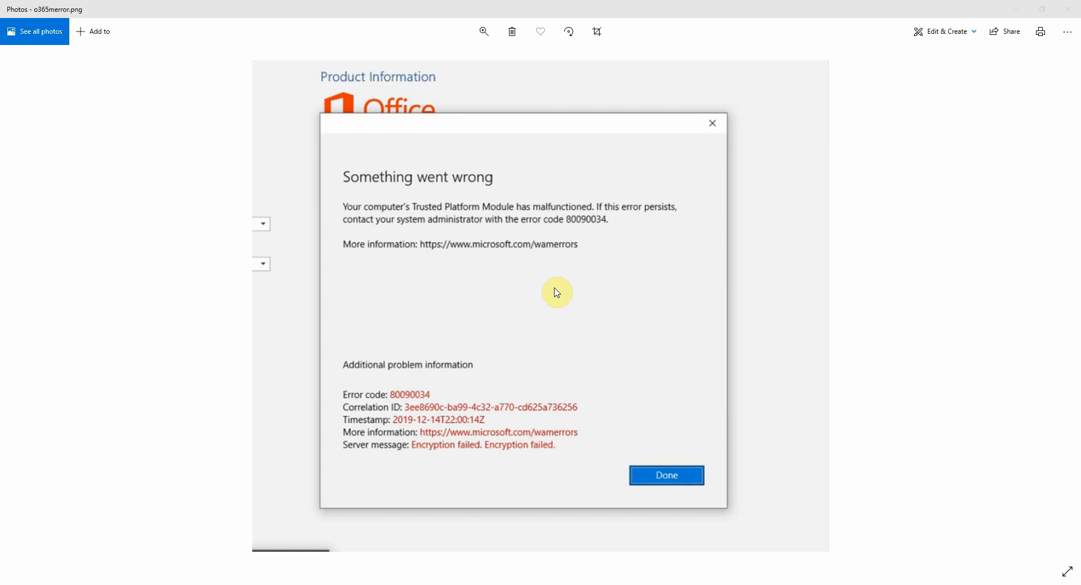
{"action": "mouse_move", "coordinate": [157, 420]}
{"action": "type", "text": "regedit"}
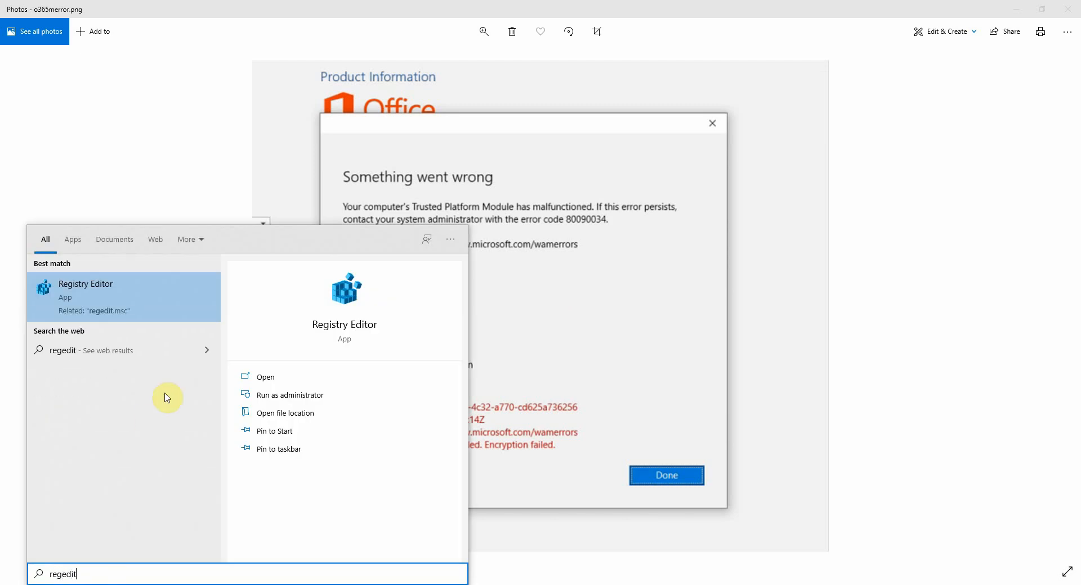
Launch Registry Editor from the Start search results.
{"action": "left_click", "coordinate": [85, 297]}
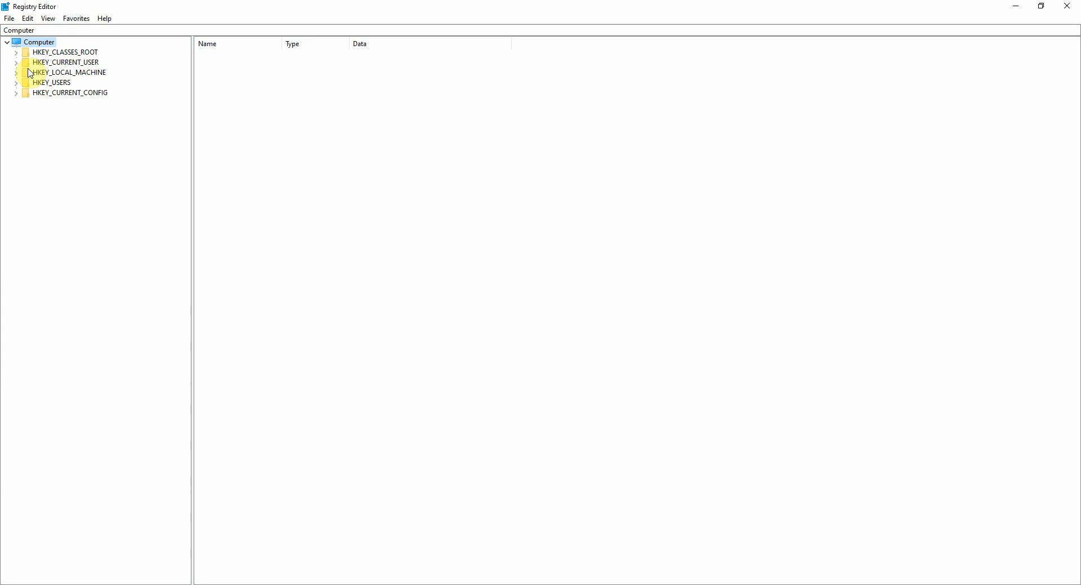
Expand HKLM\SOFTWARE\Microsoft\Cryptography\Protect\Providers and select the df9d8cd0-1501-11d1-8c7a-00c04fc297eb key.
{"action": "left_click", "coordinate": [16, 72]}
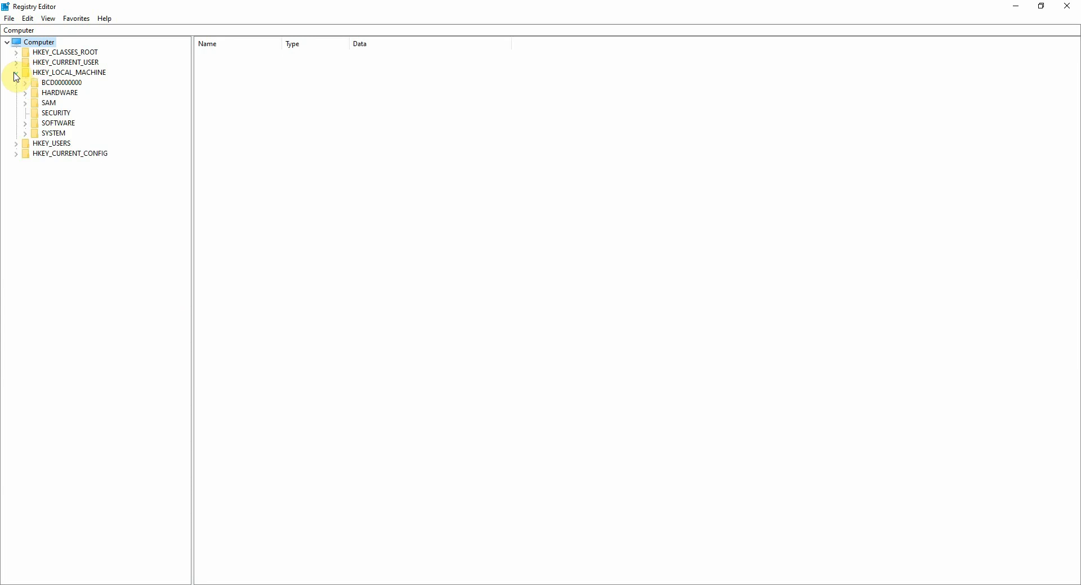
{"action": "left_click", "coordinate": [26, 122]}
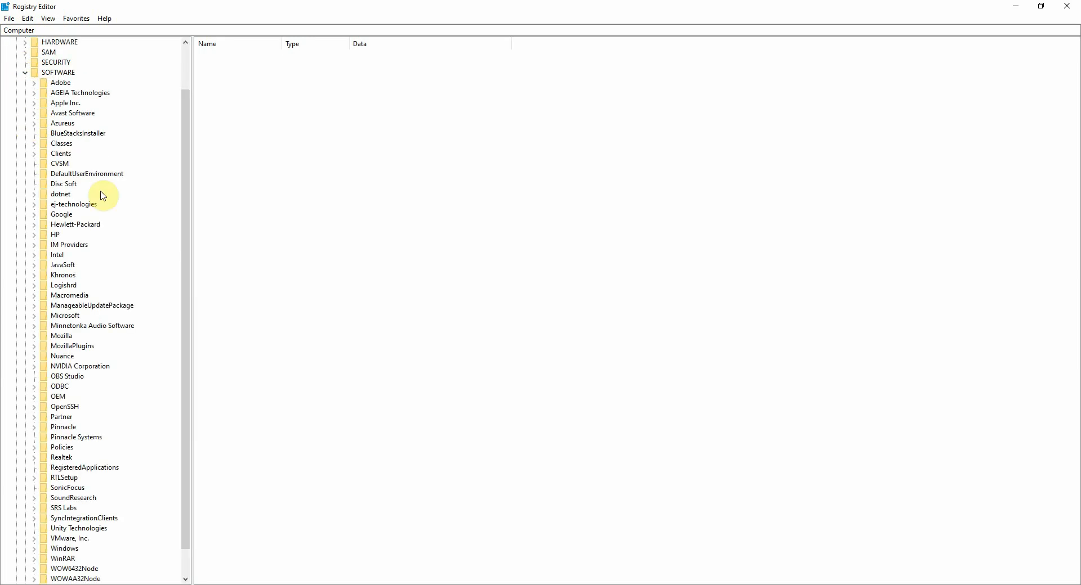
{"action": "left_click", "coordinate": [34, 315]}
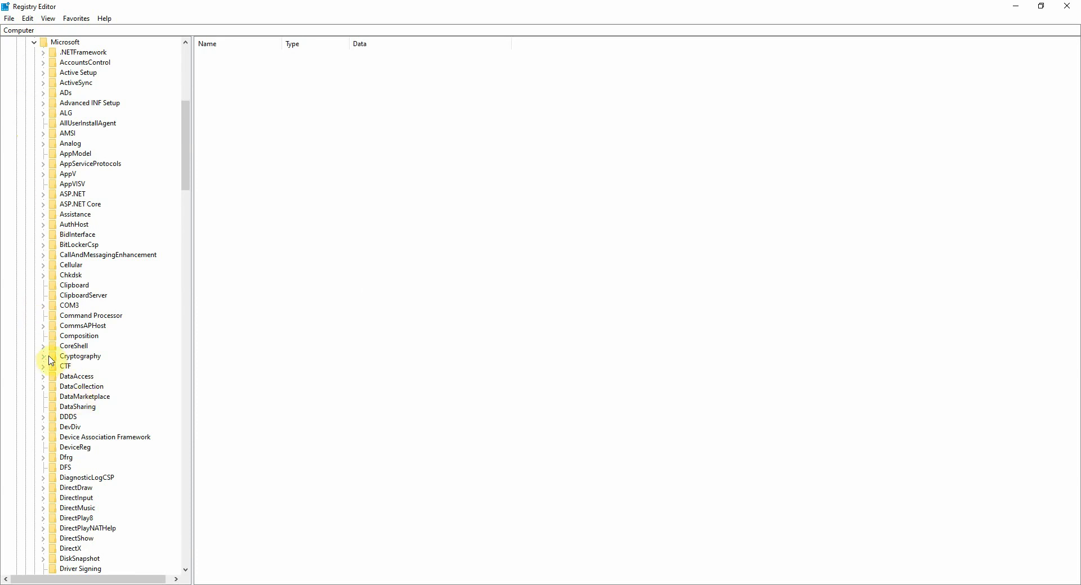
{"action": "left_click", "coordinate": [43, 356]}
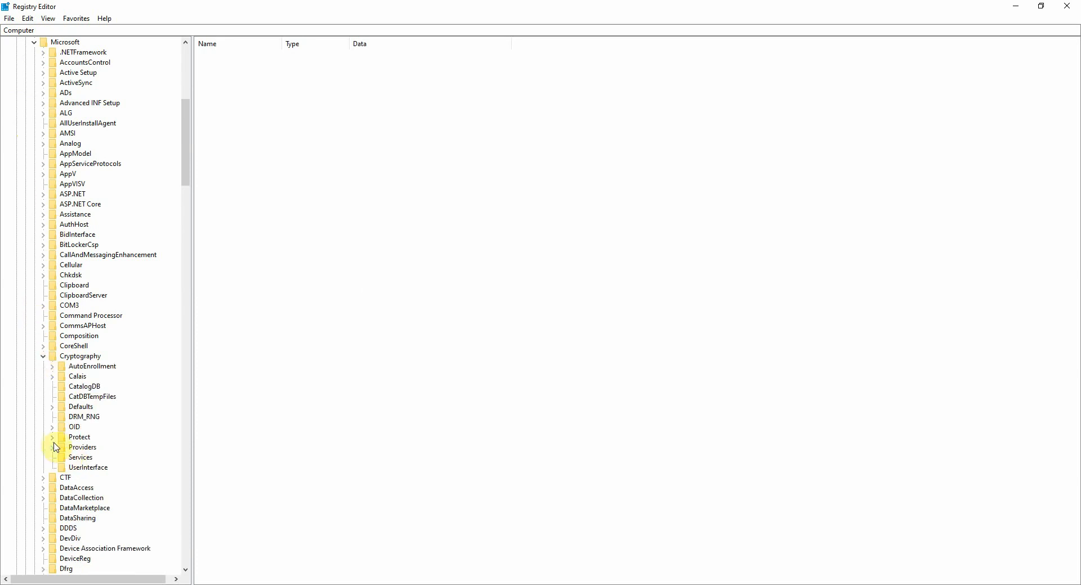
{"action": "left_click", "coordinate": [52, 438]}
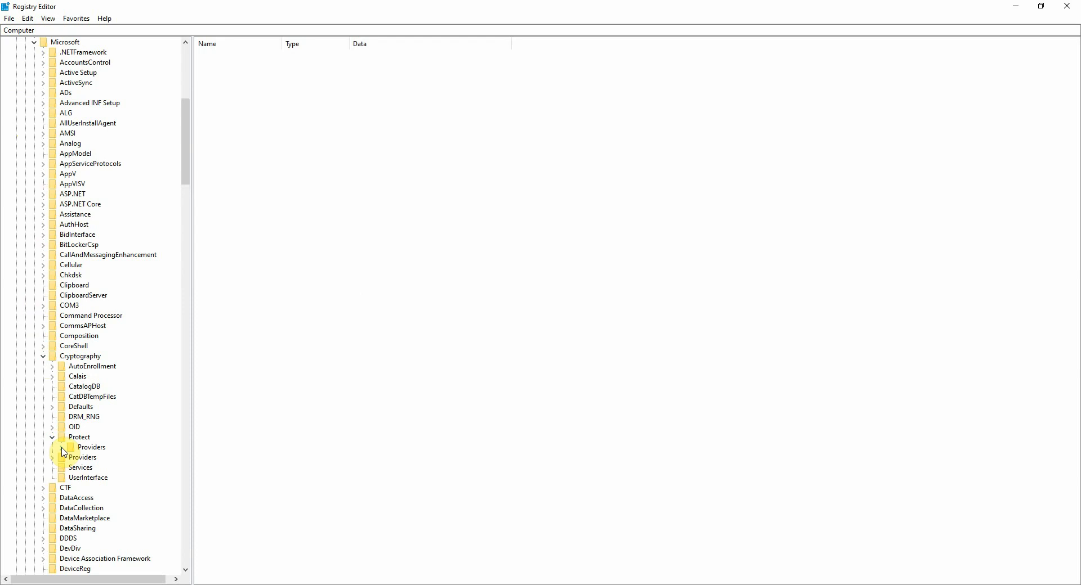
{"action": "left_click", "coordinate": [52, 447]}
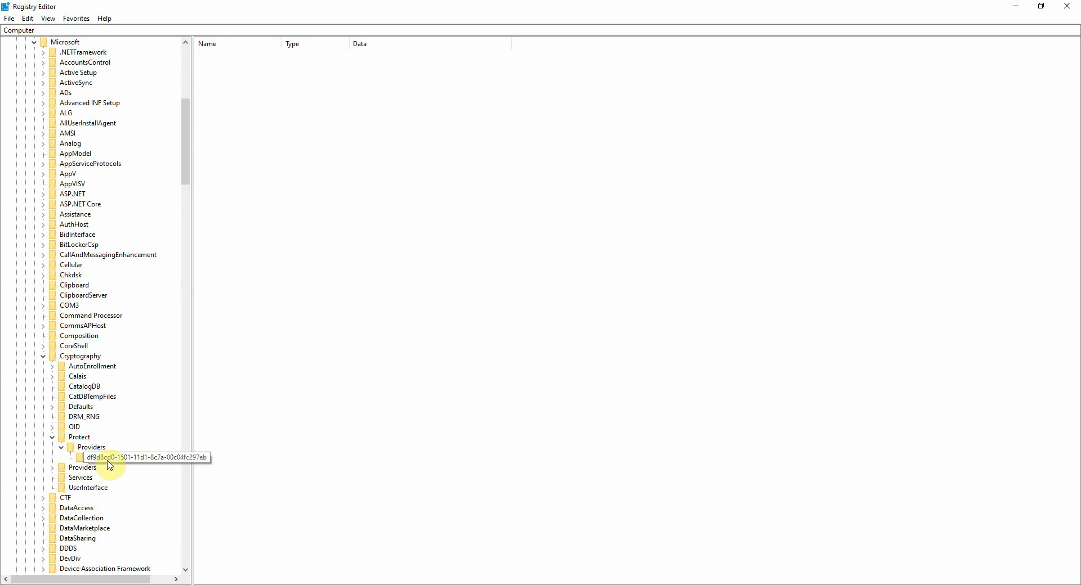
{"action": "left_click", "coordinate": [131, 457]}
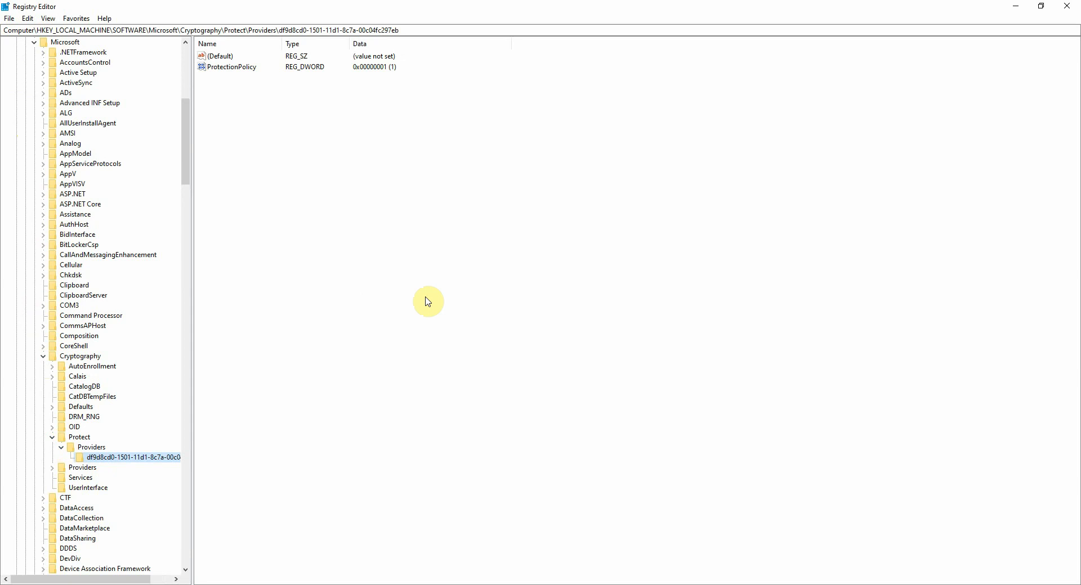
{"action": "mouse_move", "coordinate": [405, 289]}
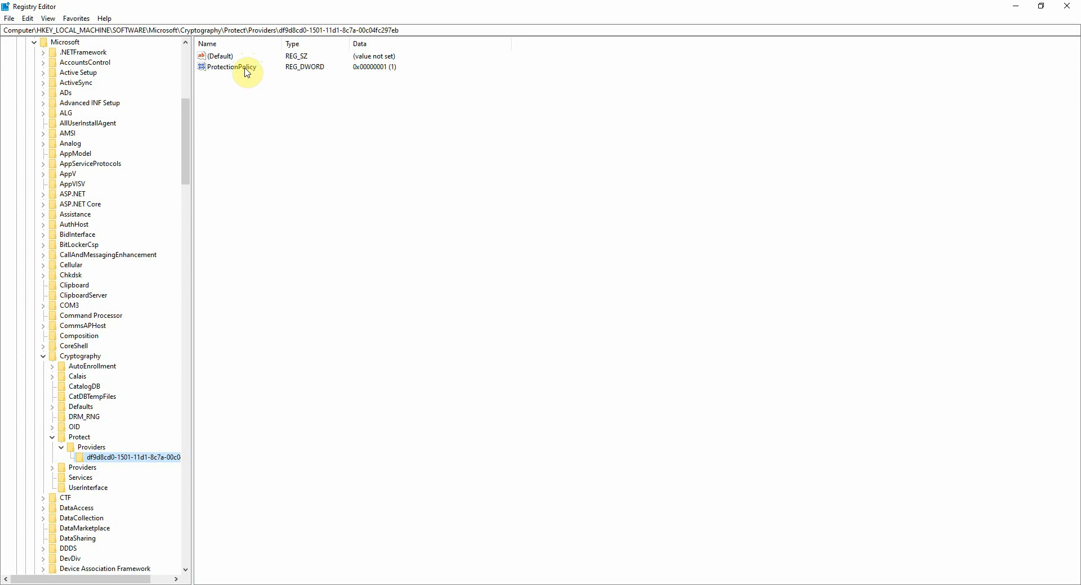
Delete the ProtectionPolicy value and confirm the deletion.
{"action": "double_click", "coordinate": [230, 67]}
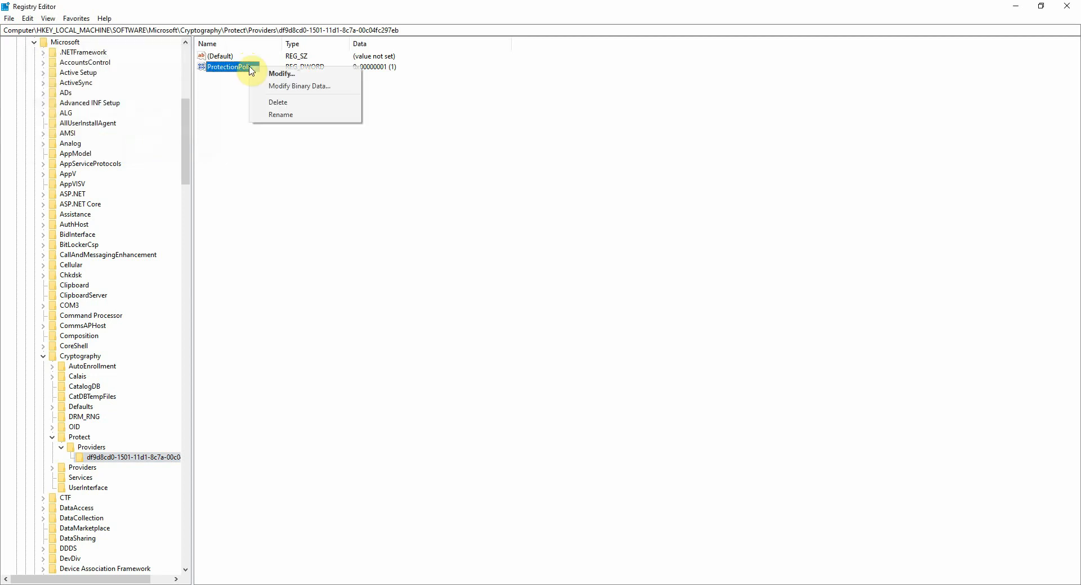
{"action": "left_click", "coordinate": [278, 102]}
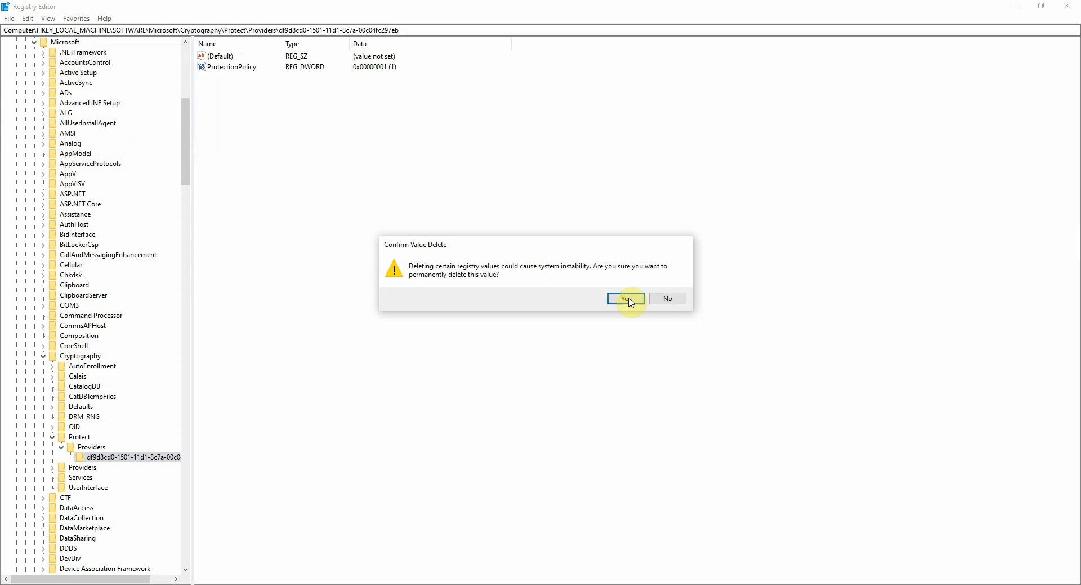
{"action": "left_click", "coordinate": [625, 299]}
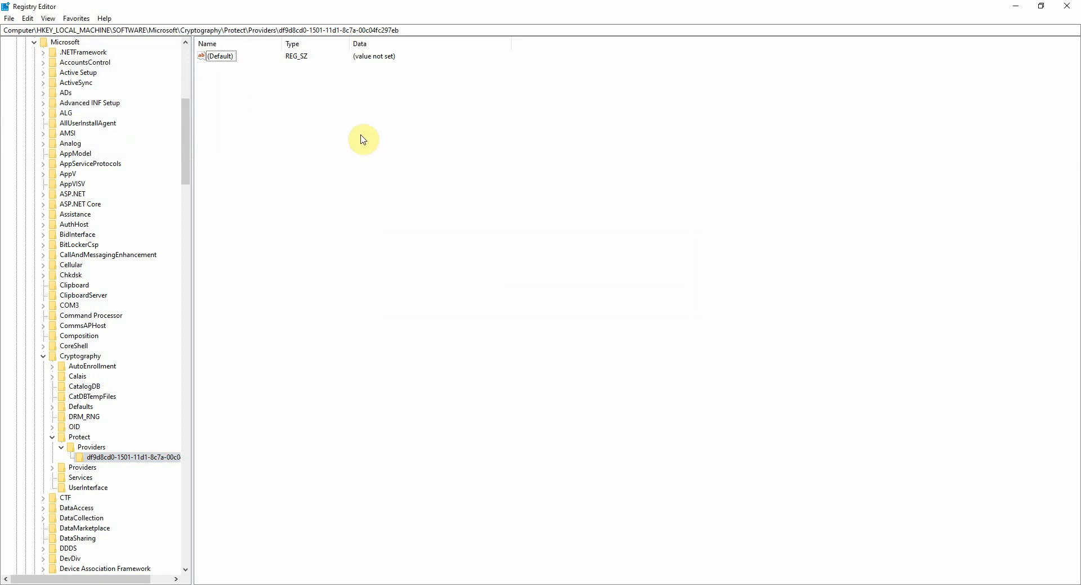
Create a new DWORD (32-bit) value and name it ProtectionPolicy.
{"action": "right_click", "coordinate": [364, 139]}
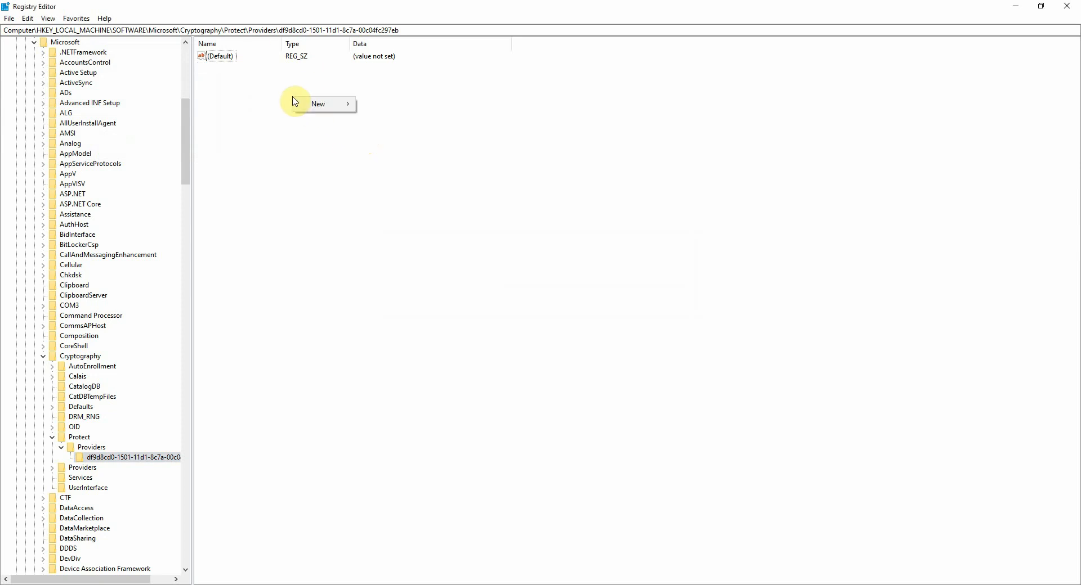
{"action": "mouse_move", "coordinate": [318, 103]}
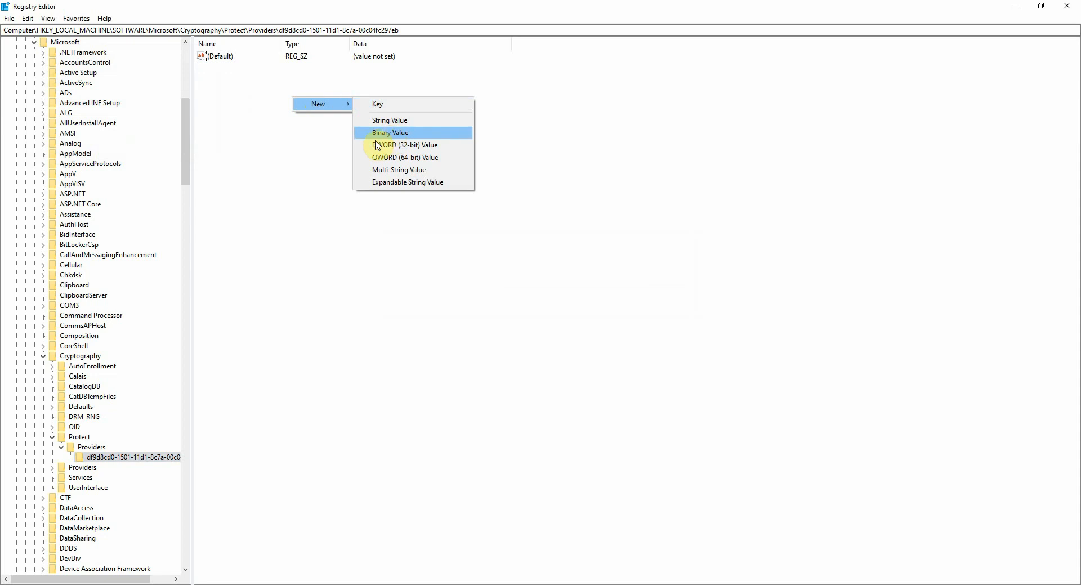
{"action": "left_click", "coordinate": [406, 145]}
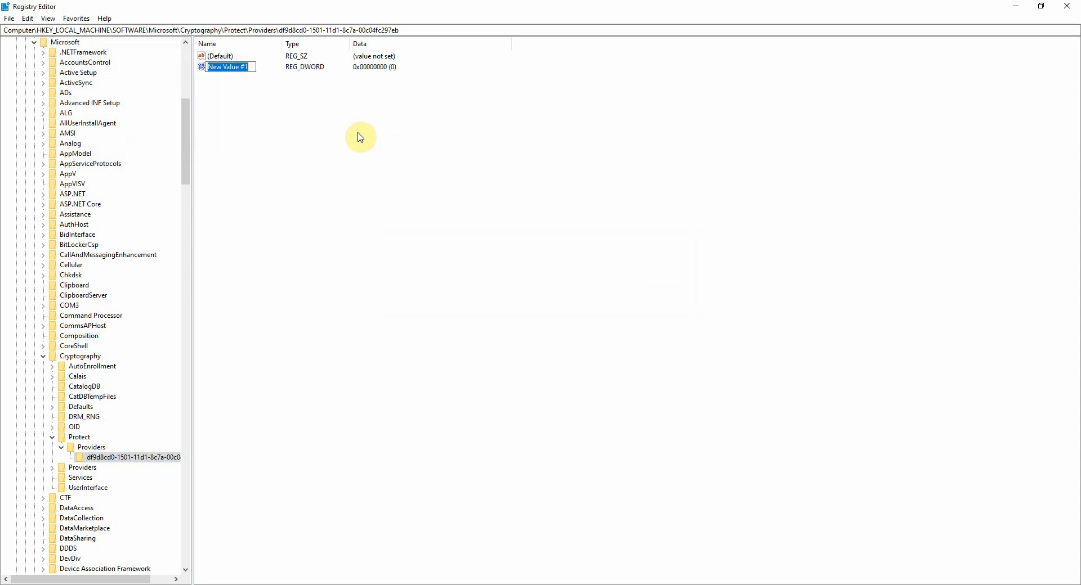
{"action": "type", "text": "P"}
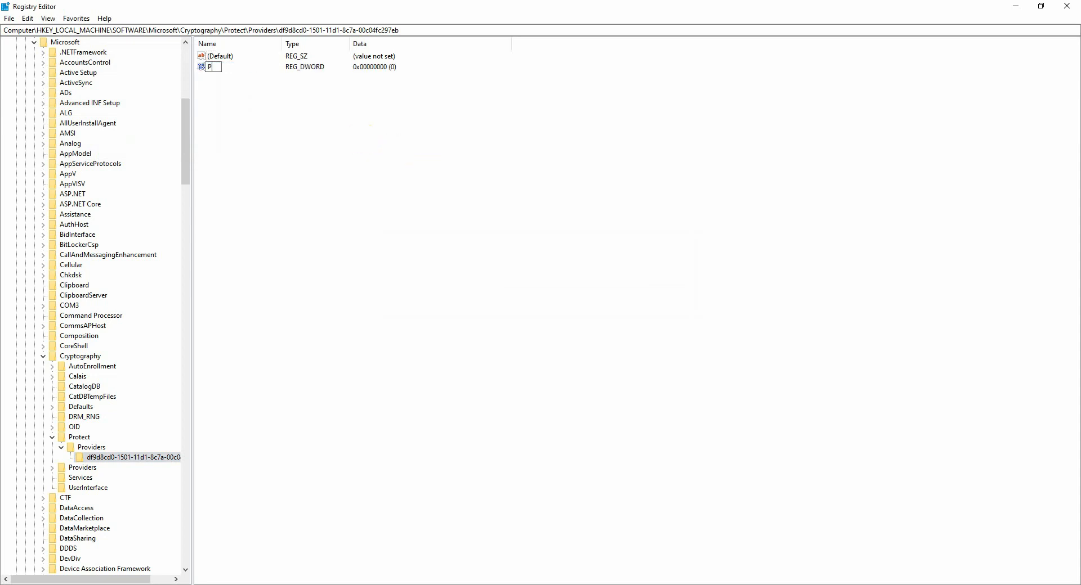
{"action": "type", "text": "rotectionPolicy"}
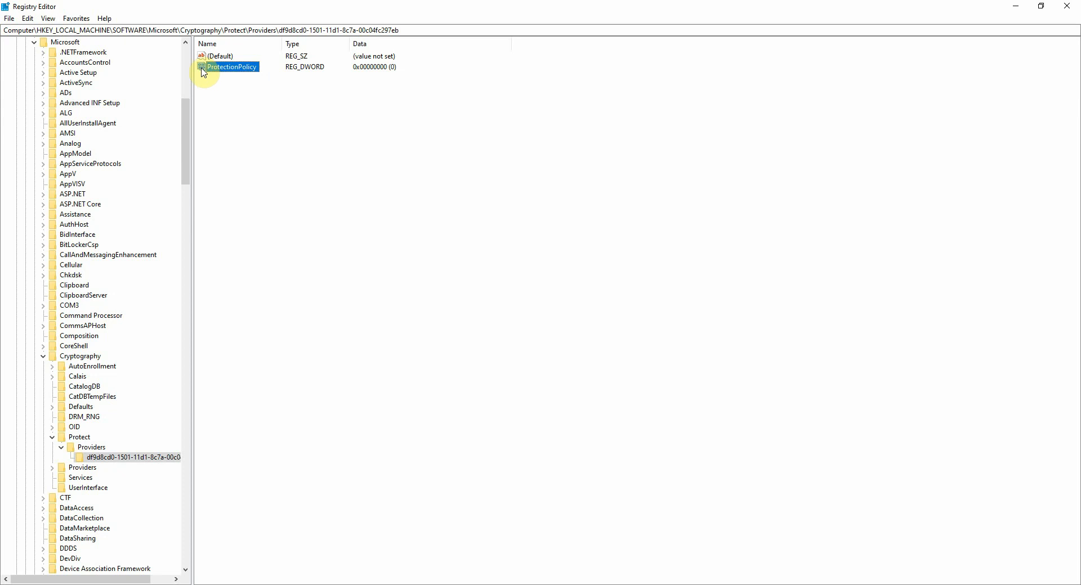
Edit ProtectionPolicy, enter 1 as its value data, and confirm.
{"action": "double_click", "coordinate": [231, 67]}
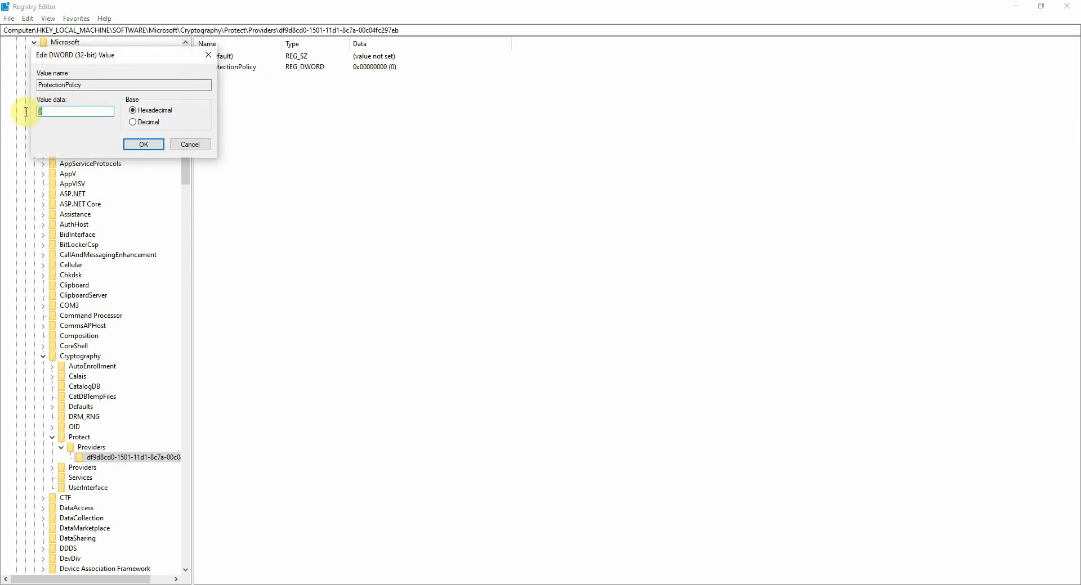
{"action": "left_click", "coordinate": [143, 144]}
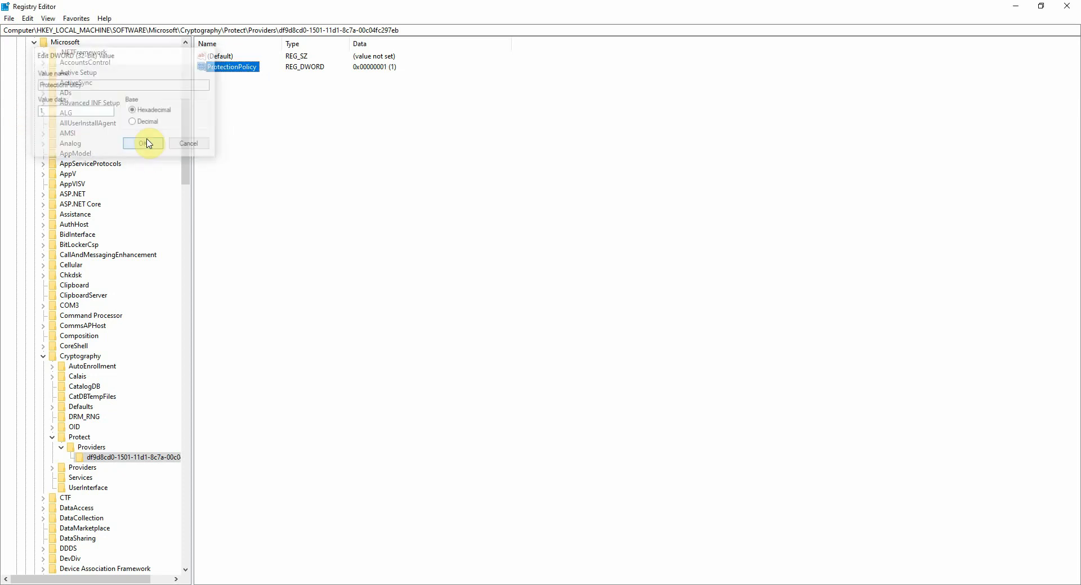
{"action": "left_click", "coordinate": [143, 143]}
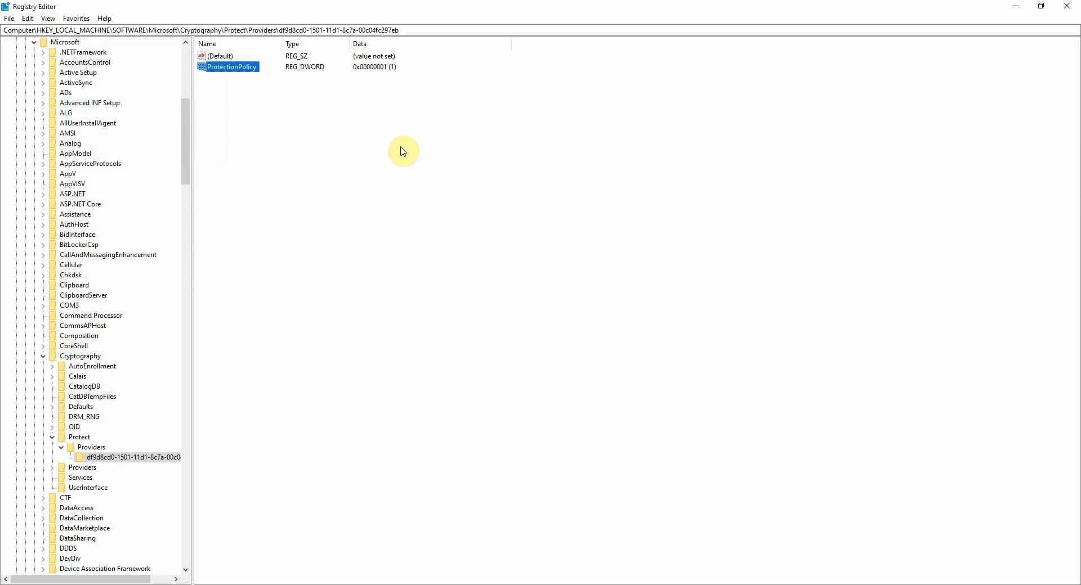